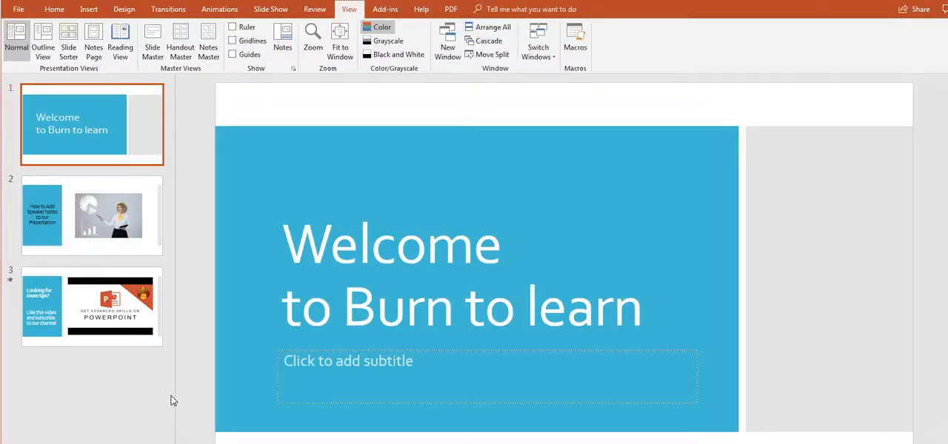
{"action": "mouse_move", "coordinate": [83, 229]}
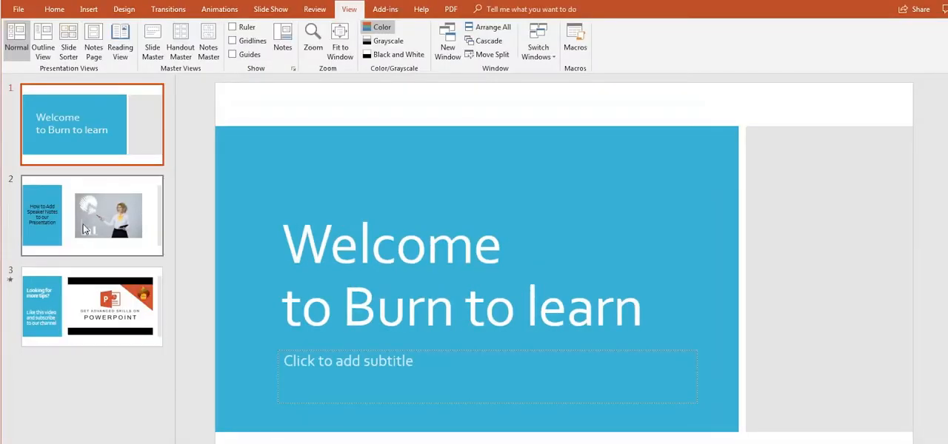
Step: Display slide 2, 'How to Add Speaker Notes to our Presentation'
{"action": "left_click", "coordinate": [89, 215]}
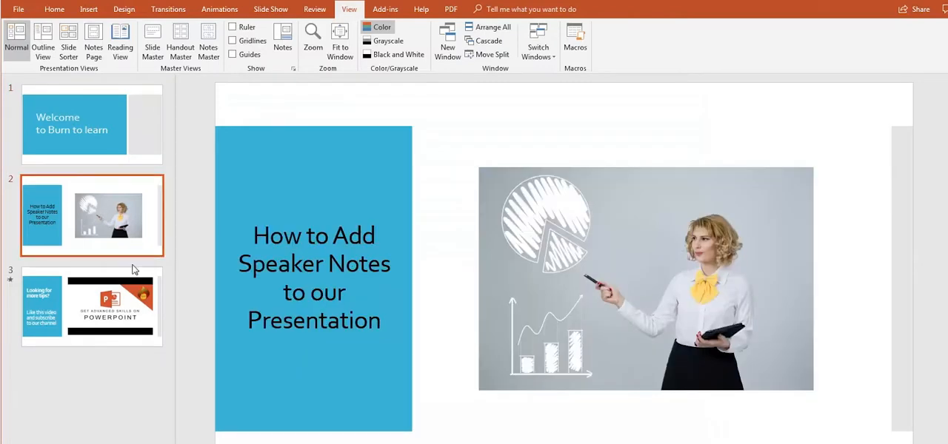
{"action": "mouse_move", "coordinate": [213, 367]}
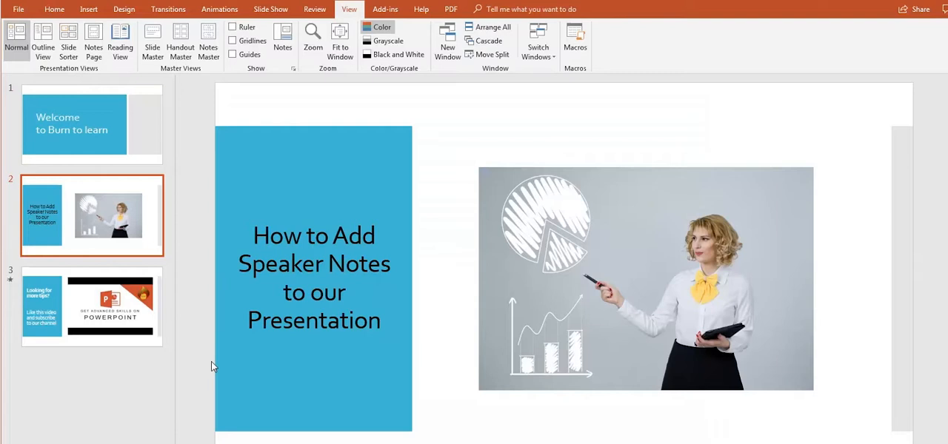
{"action": "mouse_move", "coordinate": [350, 9]}
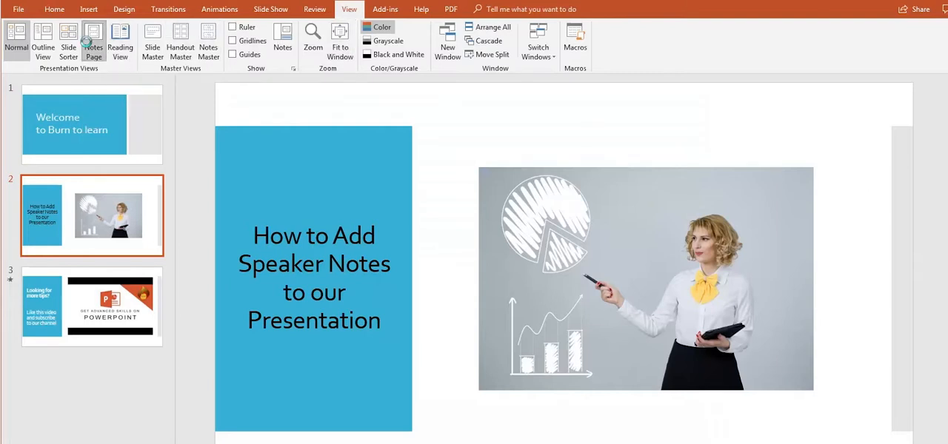
Step: In Notes Page view, add notes 'Hit the presentation mode' and 'Two versions of the same presentation', then return to Normal view
{"action": "left_click", "coordinate": [92, 40]}
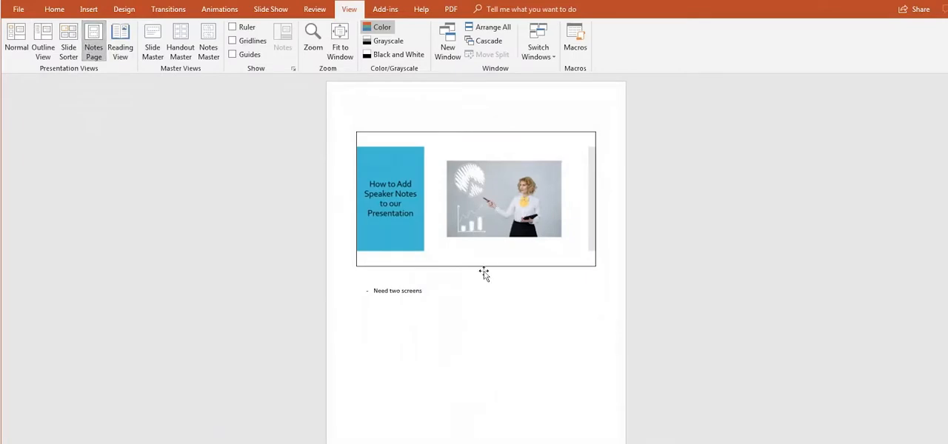
{"action": "type", "text": "Hit the presentation"}
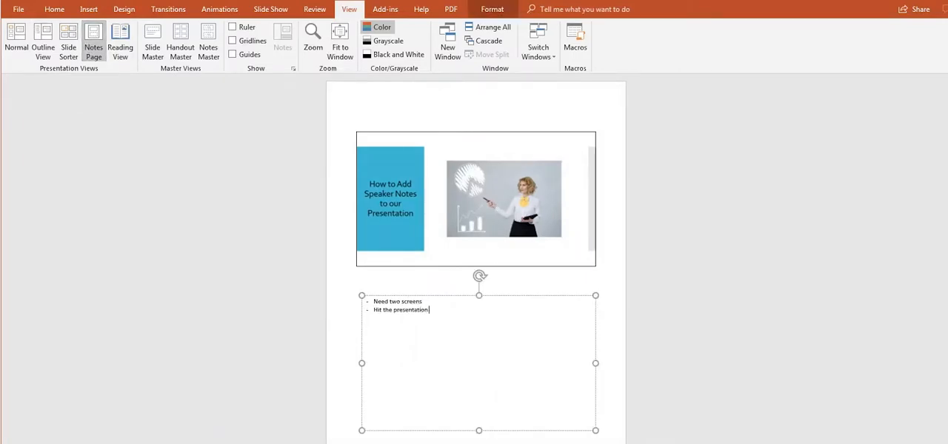
{"action": "type", "text": "mod"}
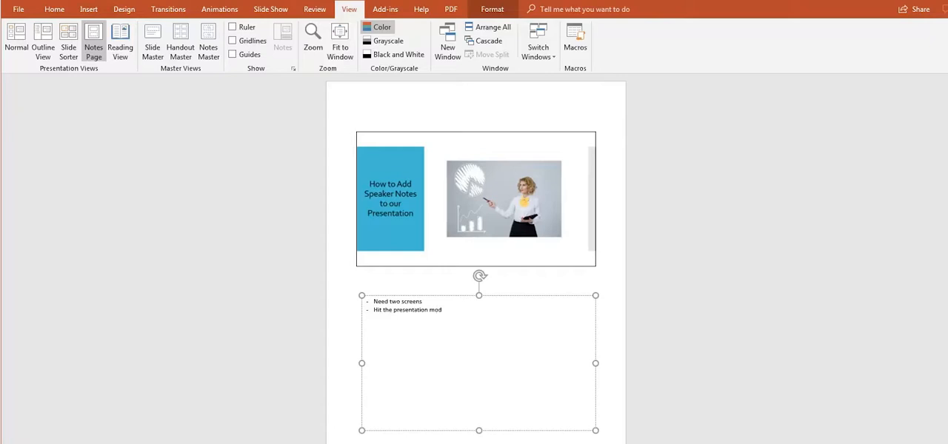
{"action": "type", "text": "e"}
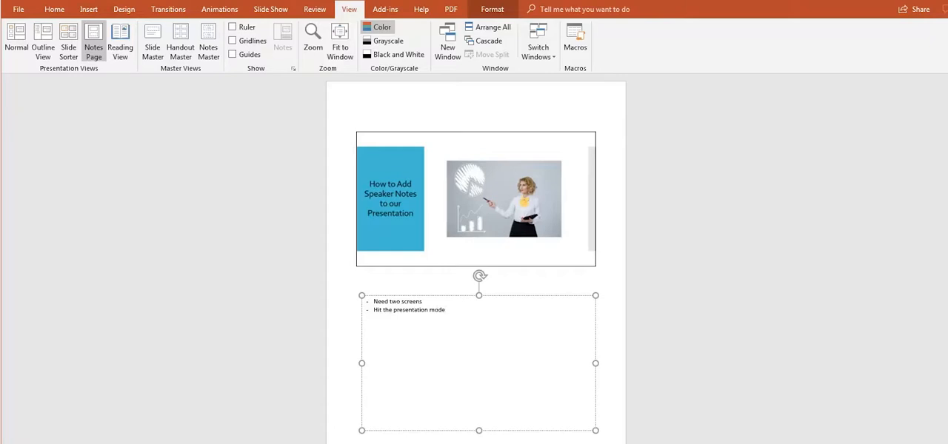
{"action": "type", "text": "Two versions of the same presentation"}
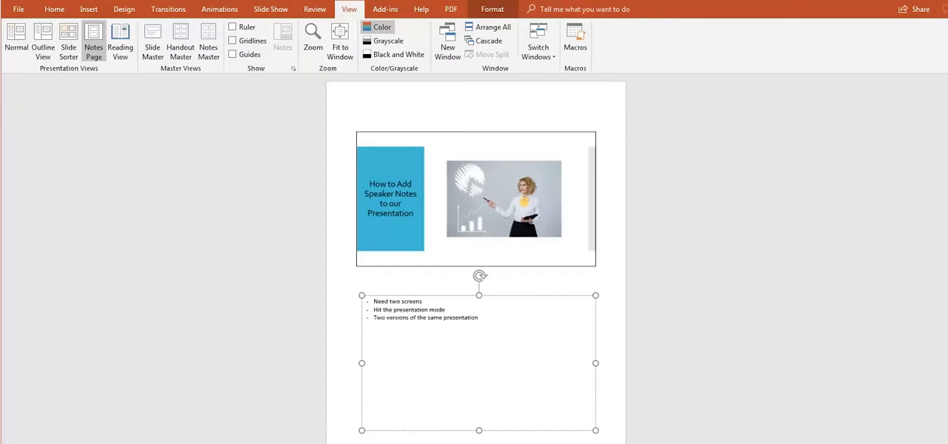
{"action": "left_click", "coordinate": [709, 317]}
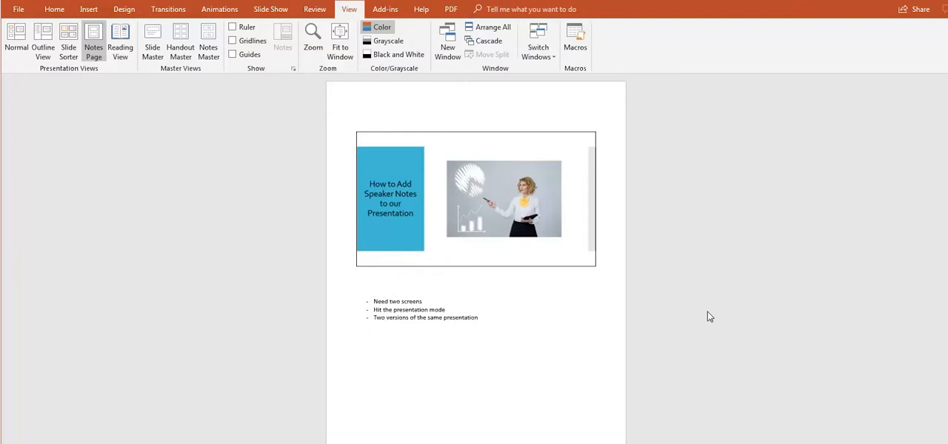
{"action": "left_click", "coordinate": [12, 37]}
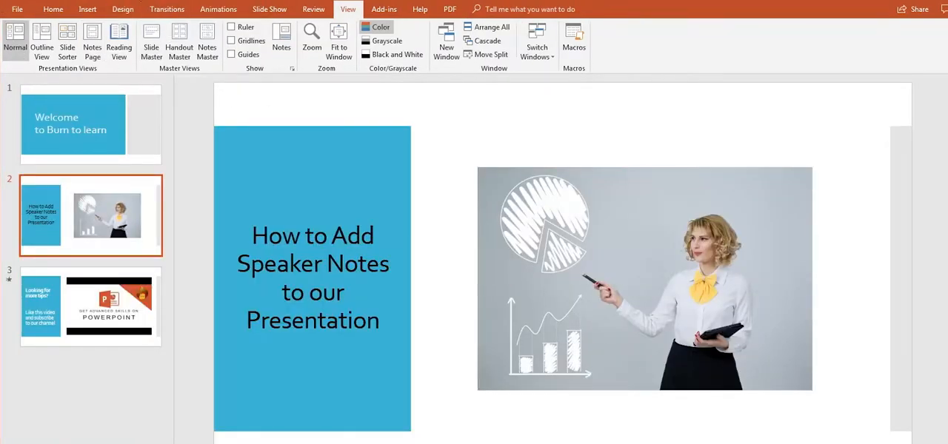